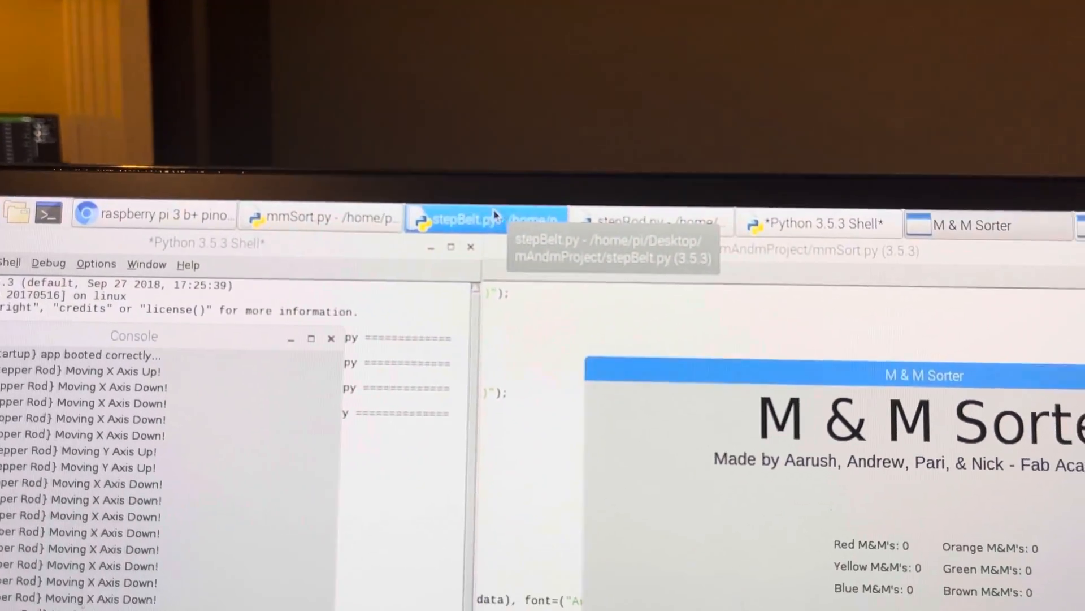
# Raise the mmSort.py editor showing the axis movement and zeroing functions.
pyautogui.click(651, 222)
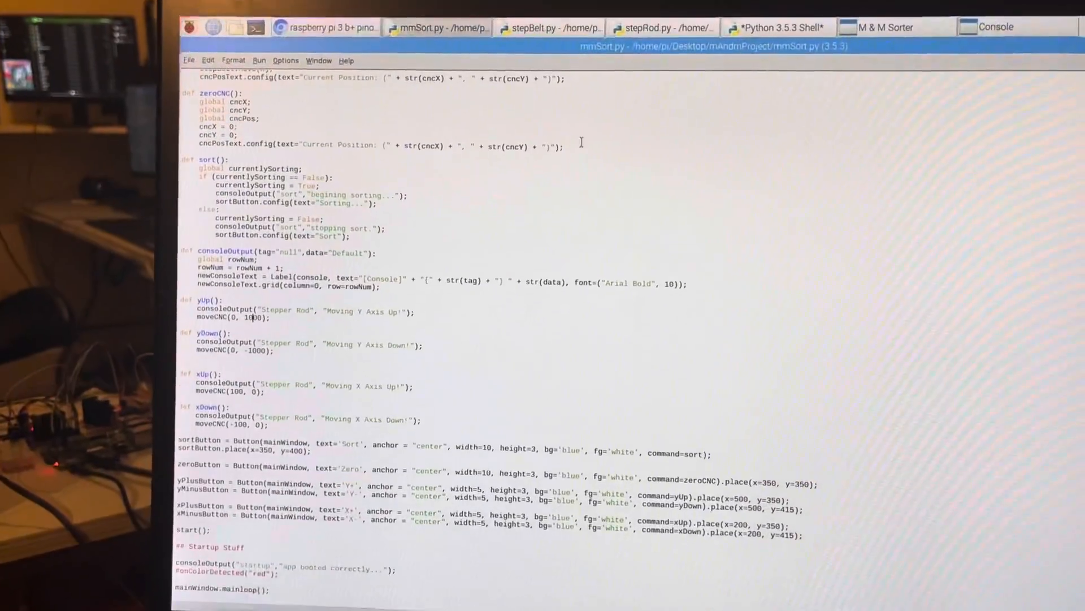
# Bring the M & M Sorter window forward, showing position (300, -2000) and axis controls.
pyautogui.click(324, 63)
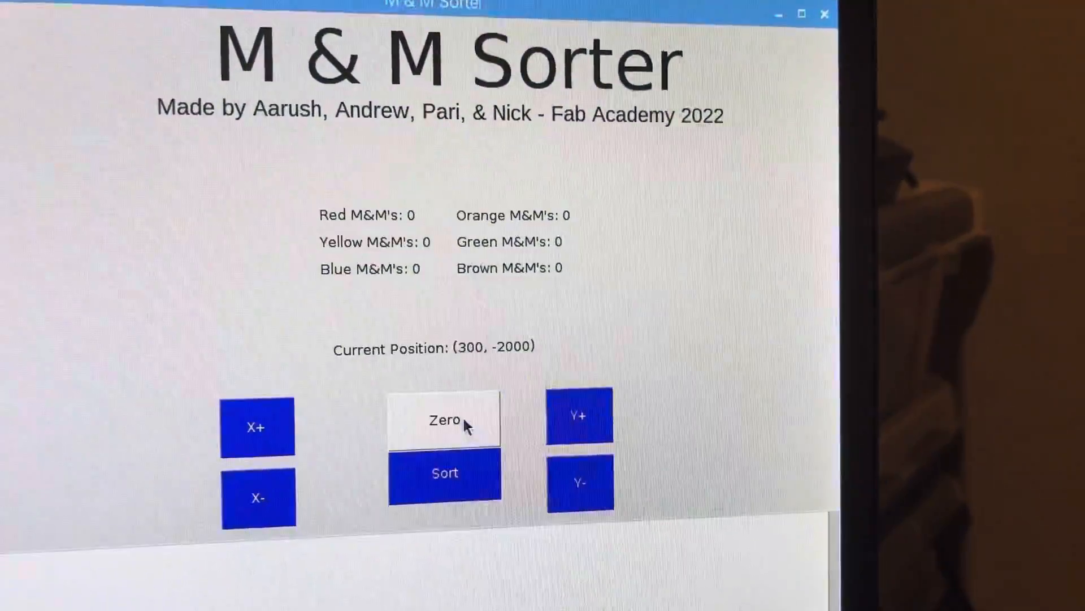
# Zero the position from (300, -2000) to (0, 0) and return to the mmSort.py editor.
pyautogui.click(445, 420)
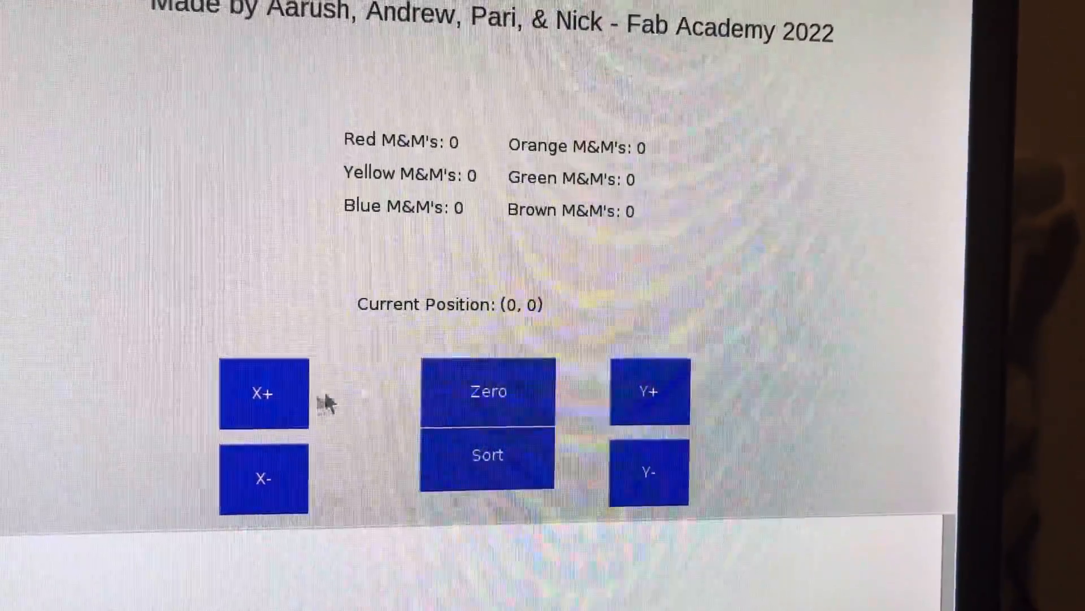
pyautogui.click(265, 392)
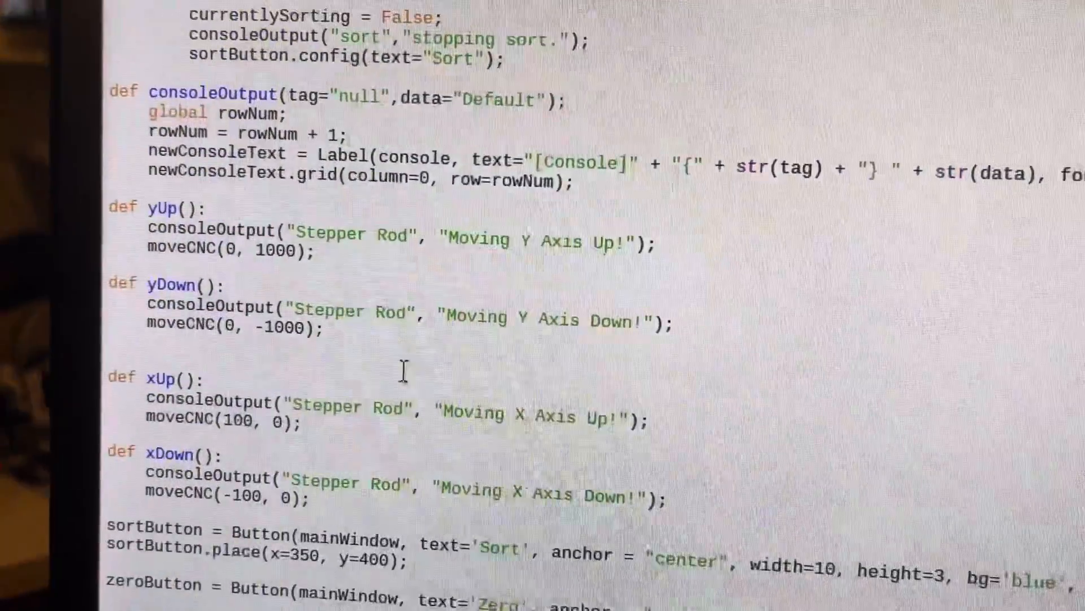
pyautogui.scroll(3)
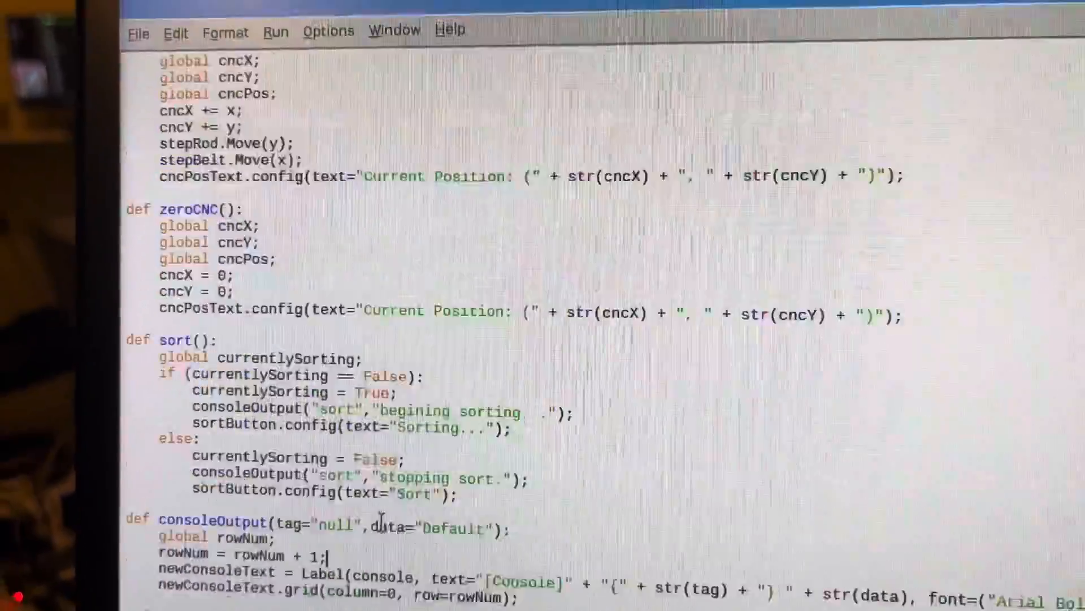
pyautogui.scroll(3)
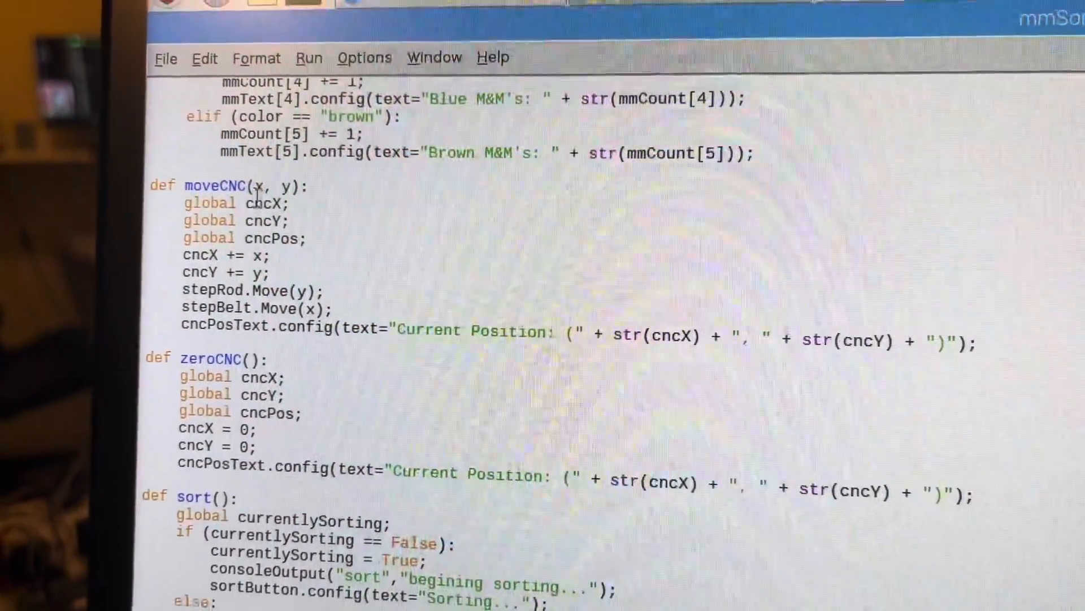
pyautogui.scroll(-3)
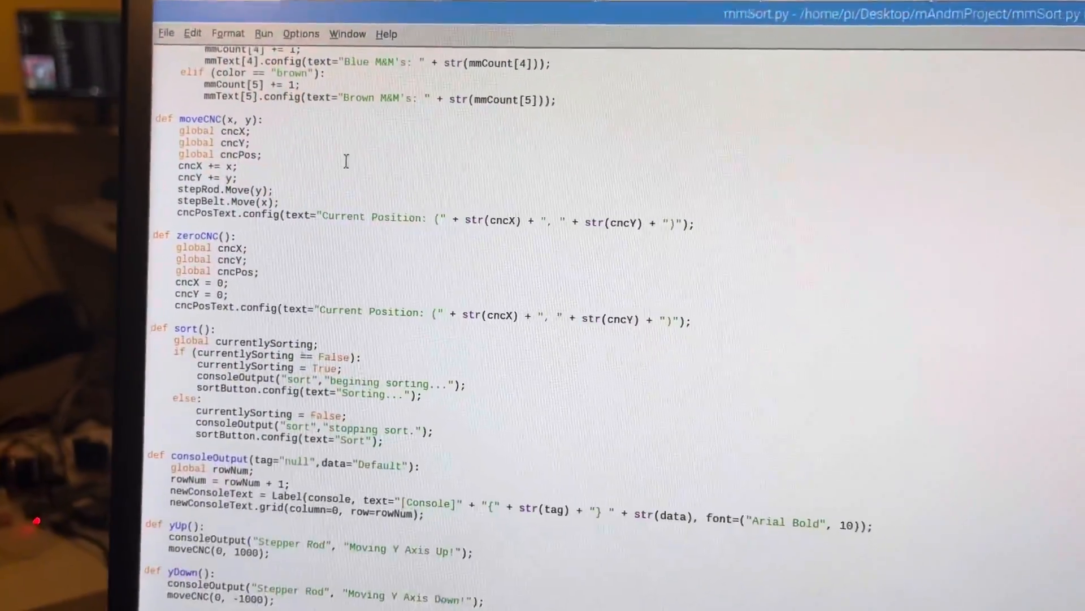
pyautogui.scroll(3)
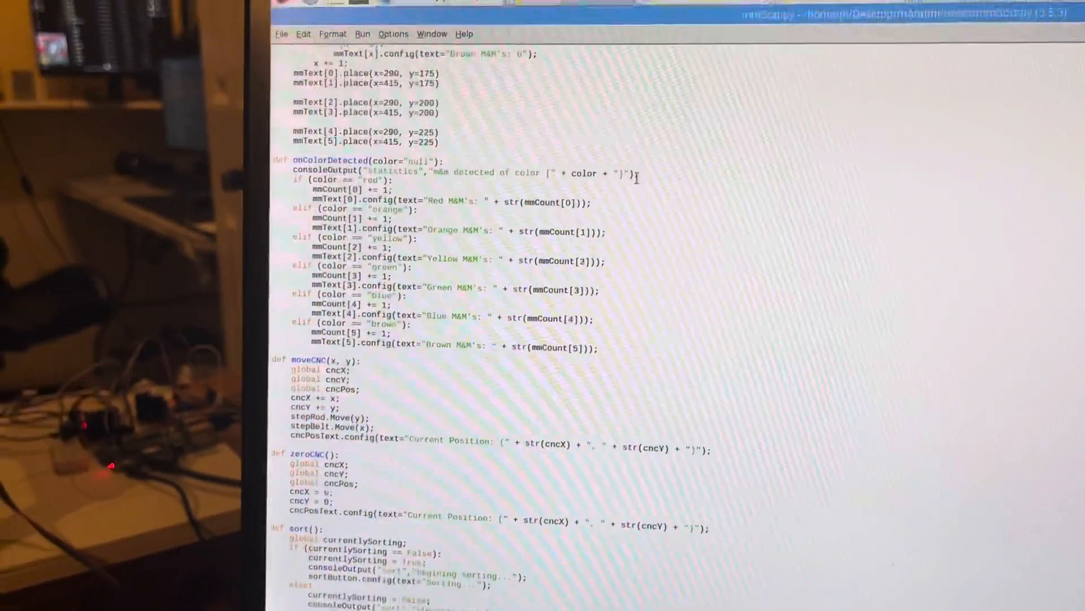
pyautogui.scroll(3)
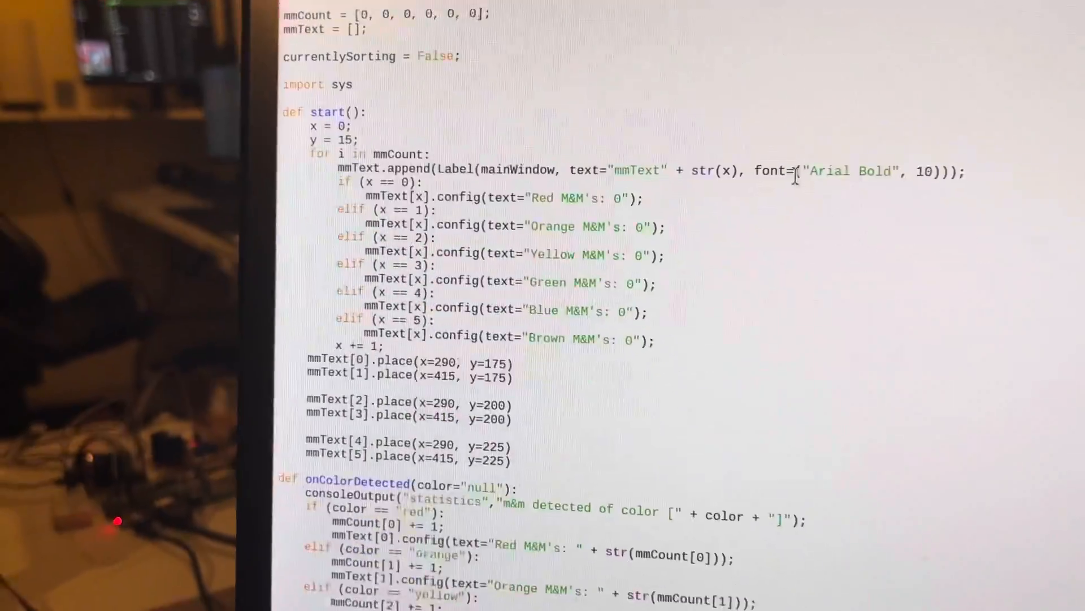
pyautogui.scroll(-3)
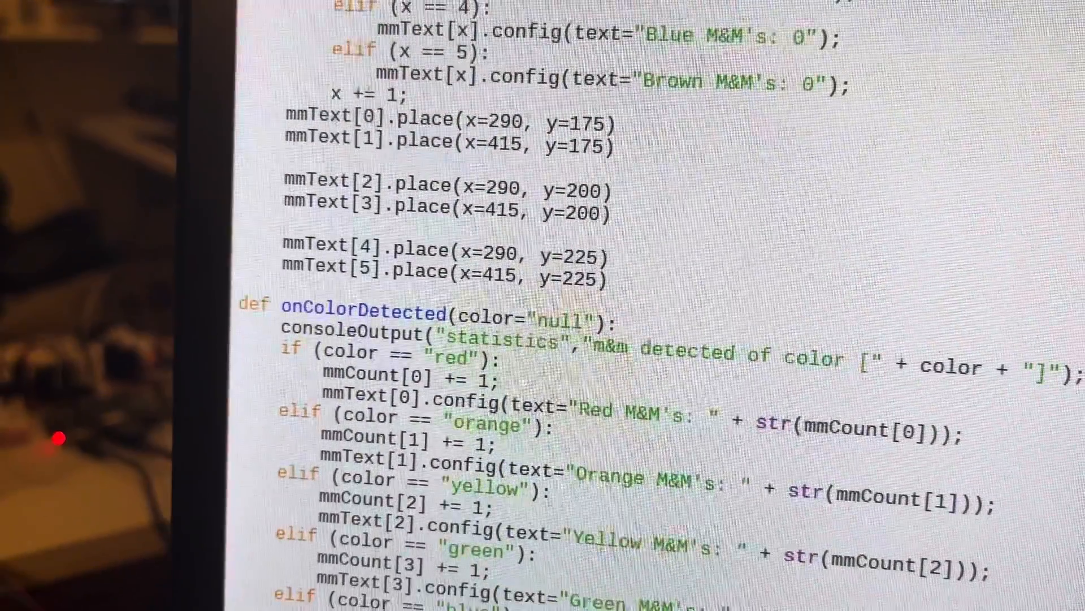
pyautogui.scroll(3)
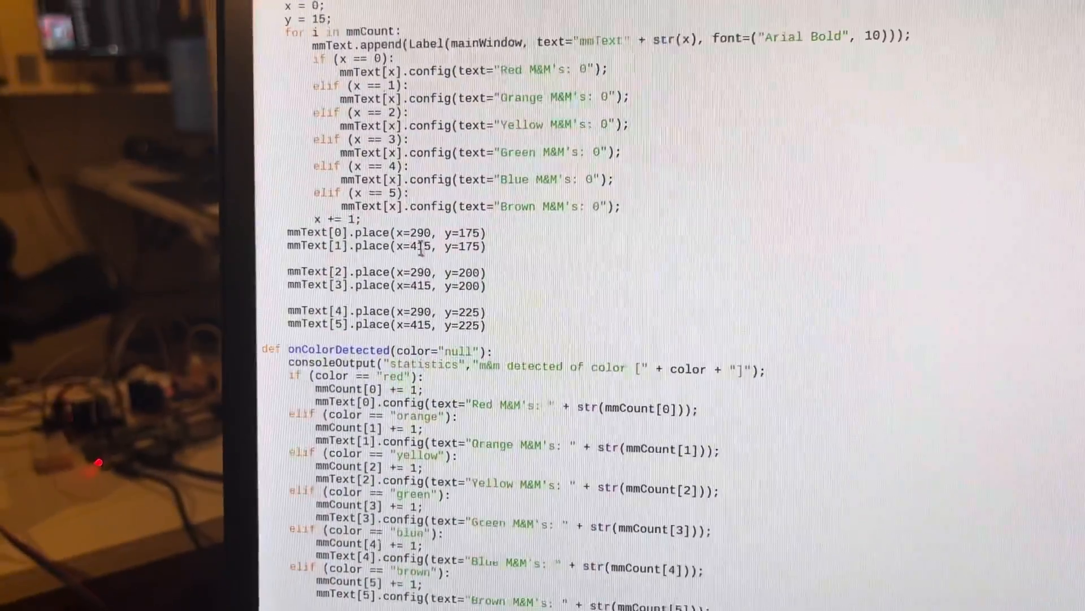
pyautogui.scroll(-3)
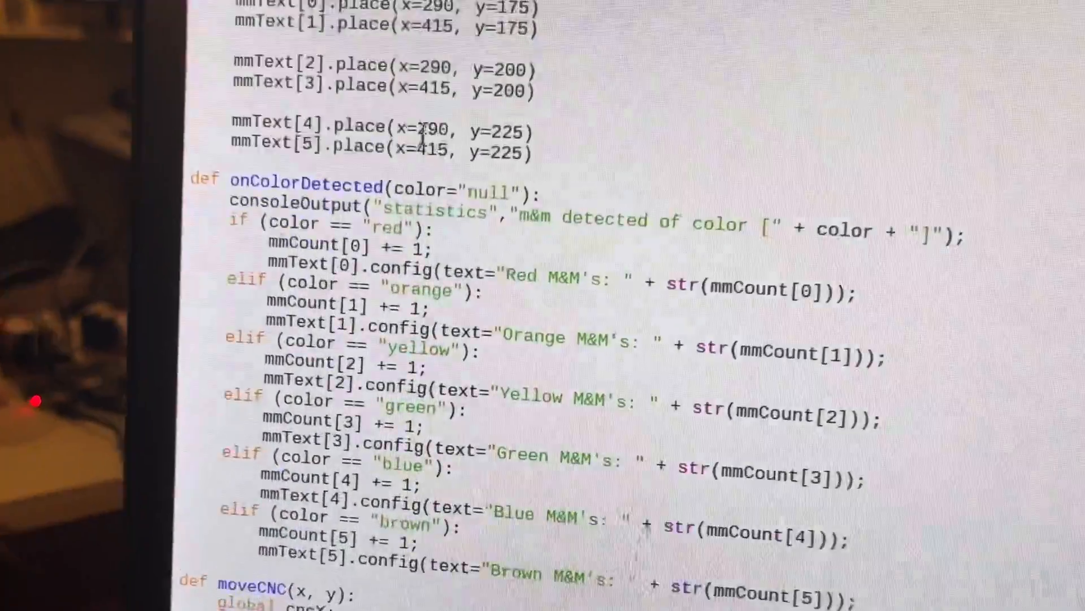
pyautogui.scroll(3)
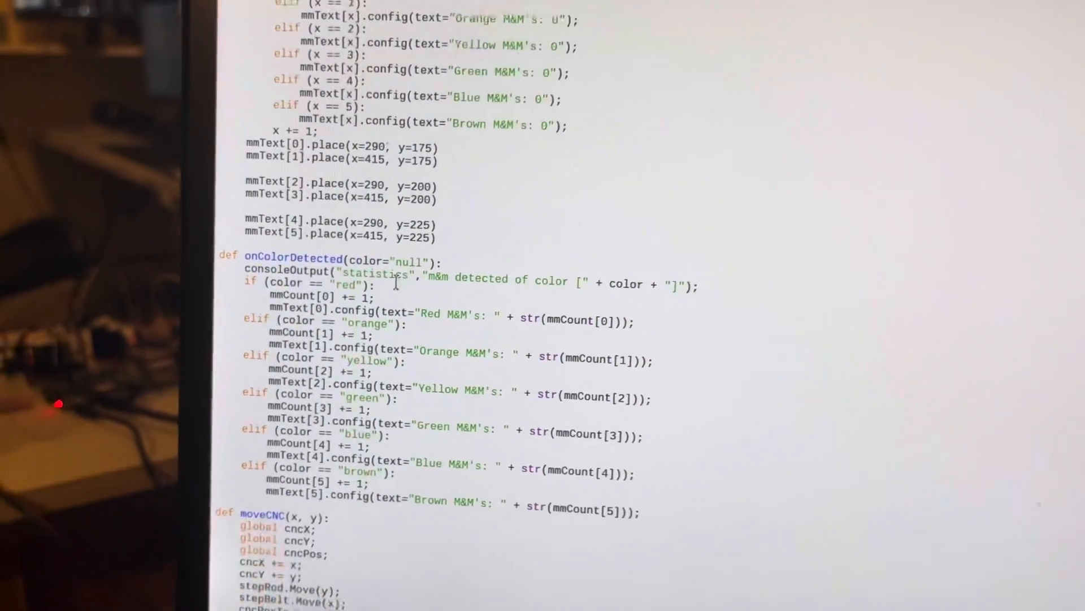